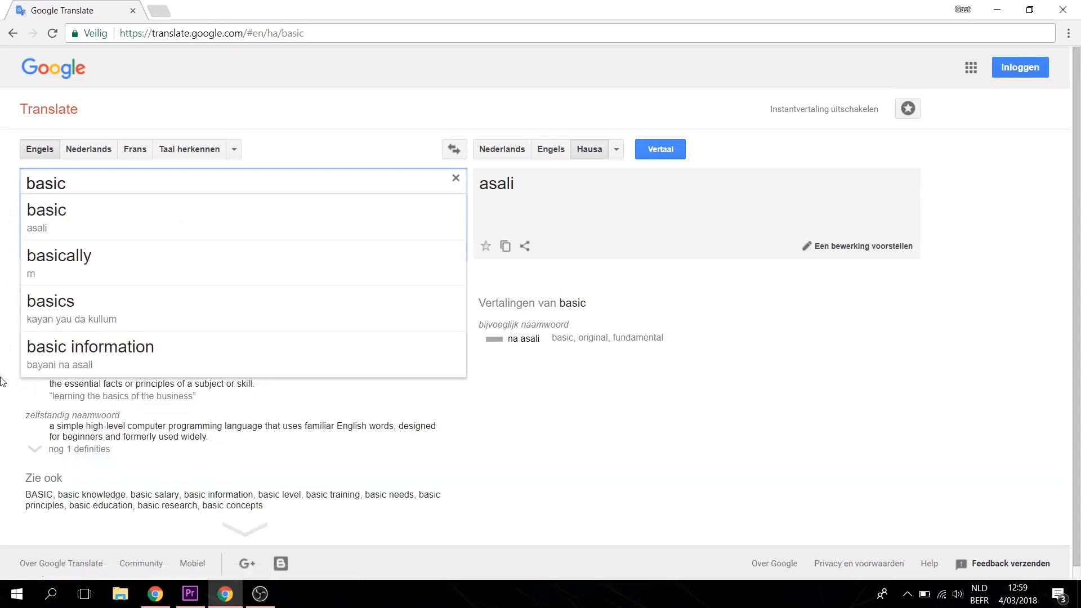
Add #include "SPIFFS.h", Serial.begin(115200) and the if(!SPIFFS.begin(true)) mount check.
left_click(345, 596)
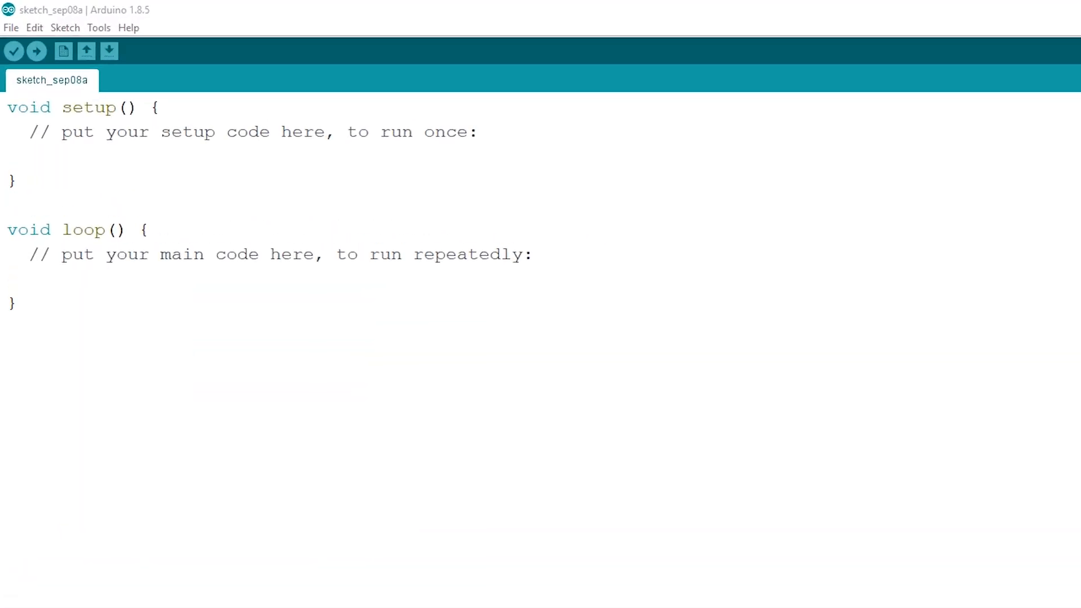
type("#include \"SPIFFS.h\"")
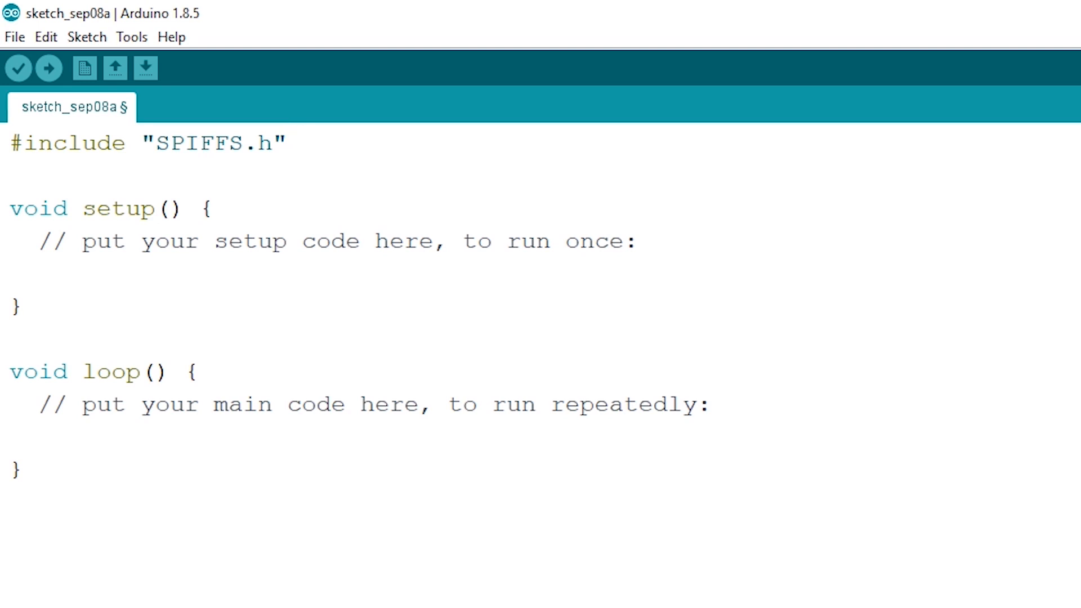
type("Serial.begin(115200);")
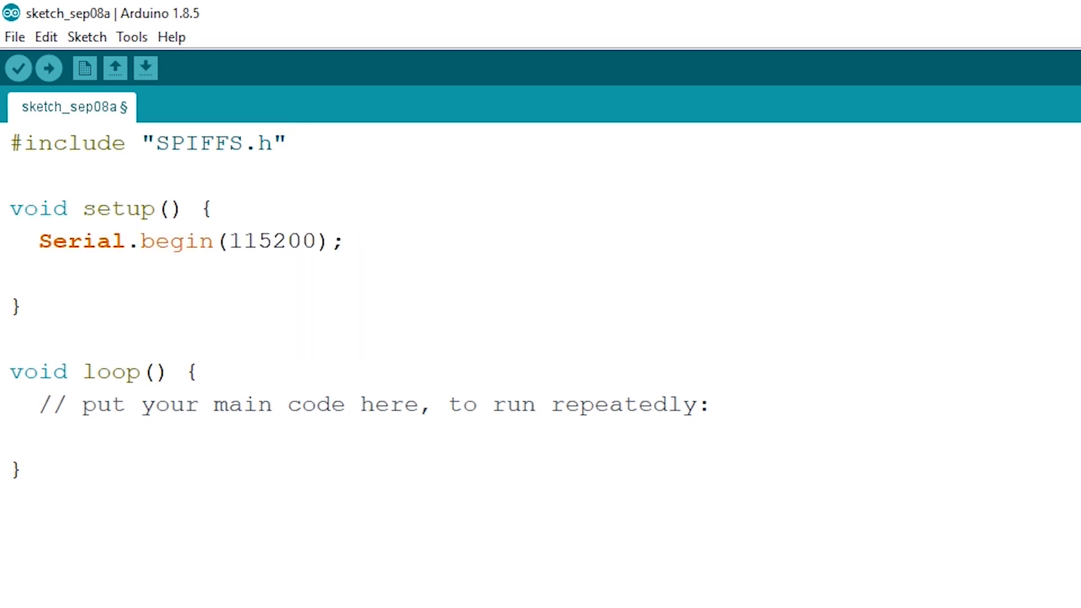
type("if(!SPIFFS.begin(true)){")
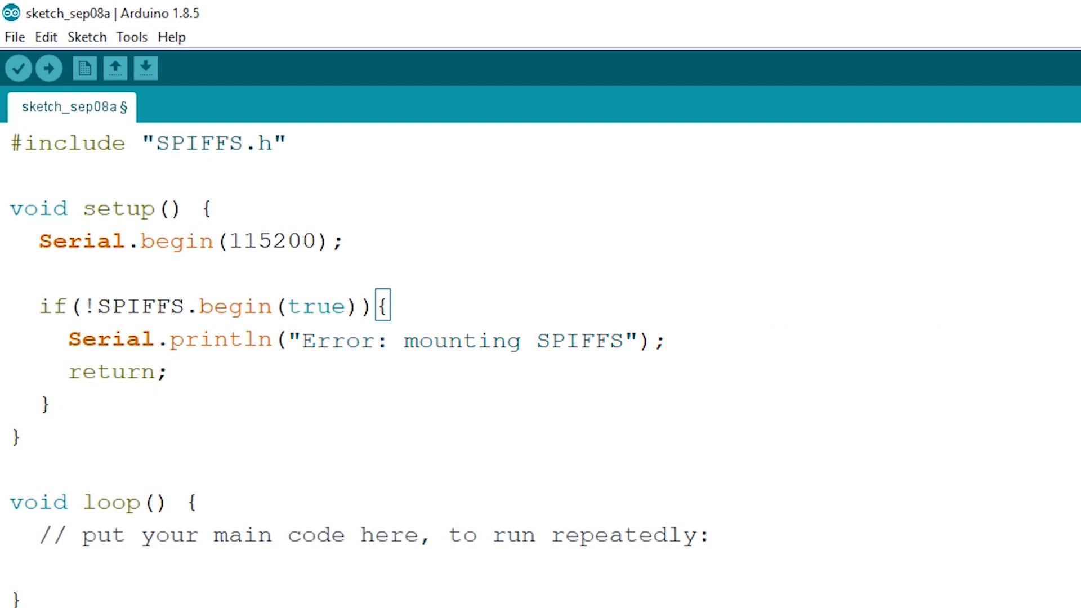
Open /subscribe.txt with FILE_WRITE and print 'Subscribe to my channel' into it.
type("File file = SPIFFS.open(\"/subscribe.txt\", FILE_WRITE);")
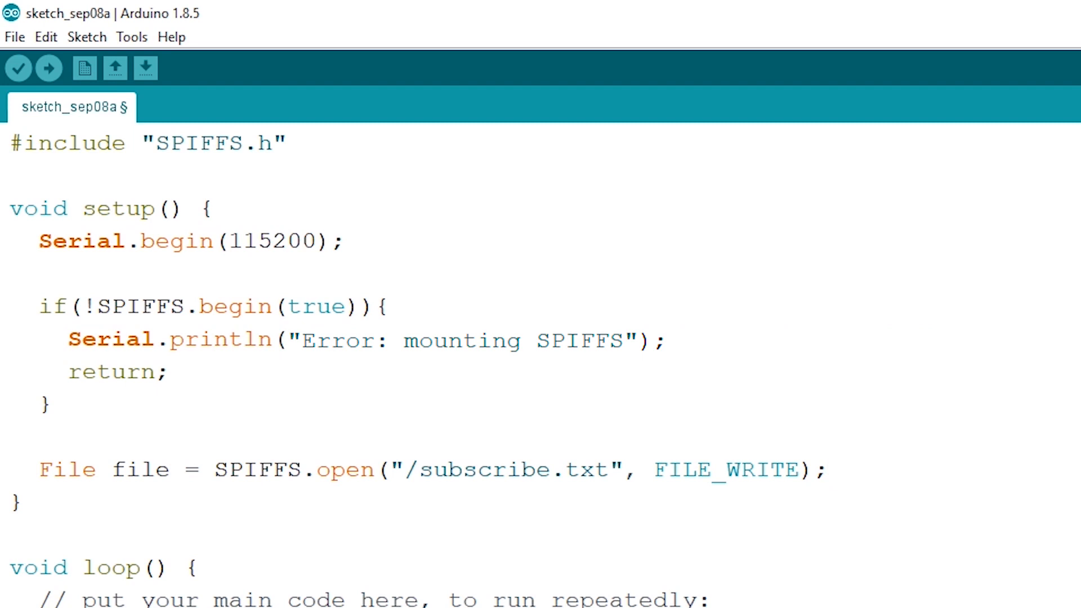
scroll("down", 3)
type("Serial.println(\"Error: opening file\");")
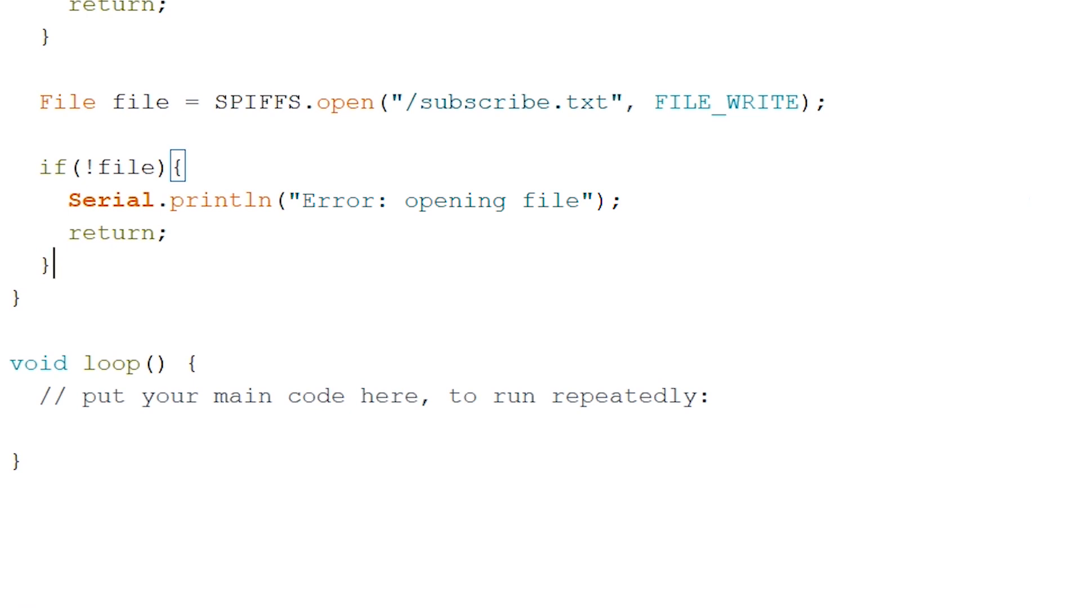
type("if(file.print(\"Subscribe to my channel \\n\")) {")
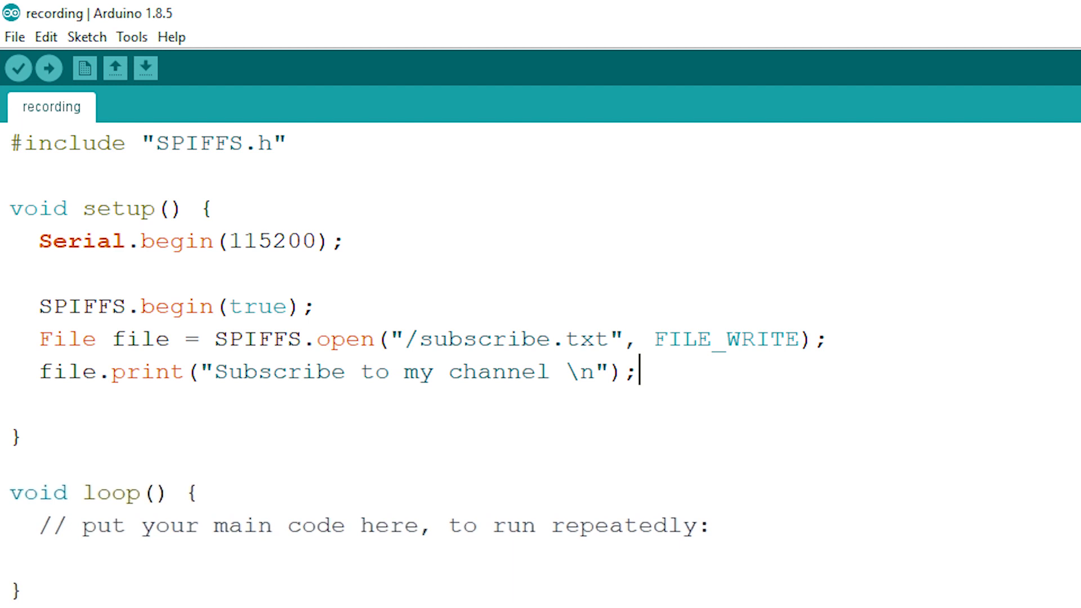
Add file.close() after writing the subscribe message.
type("file.close();")
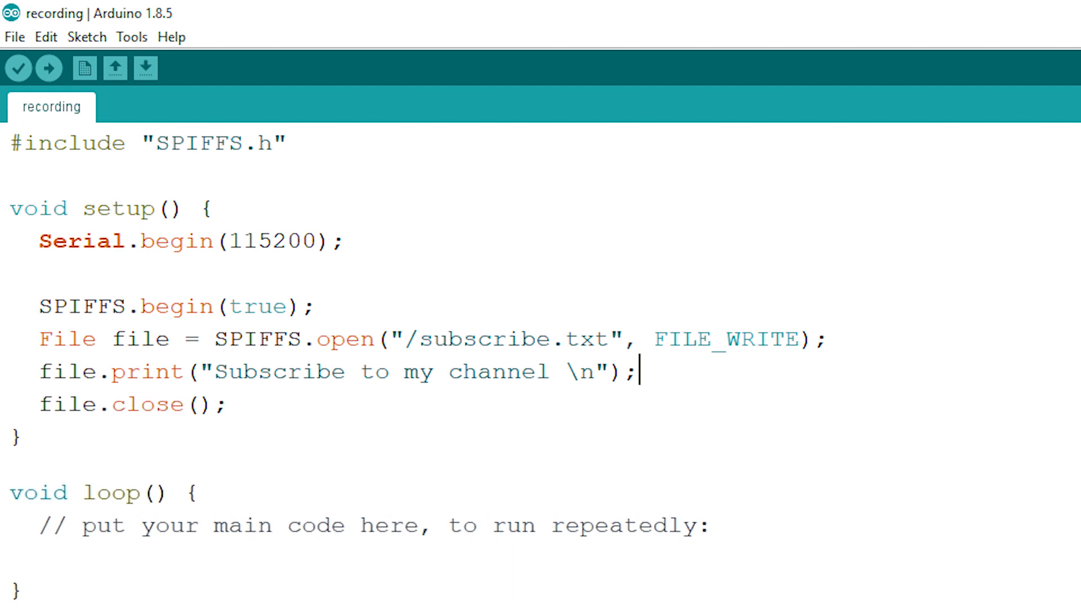
scroll("down", 3)
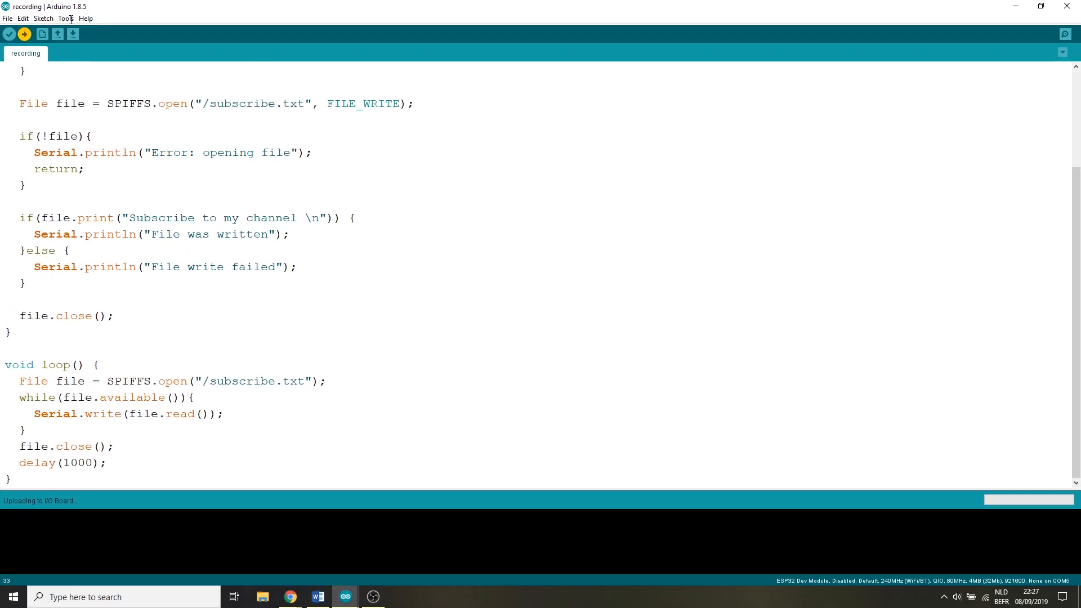
left_click(65, 18)
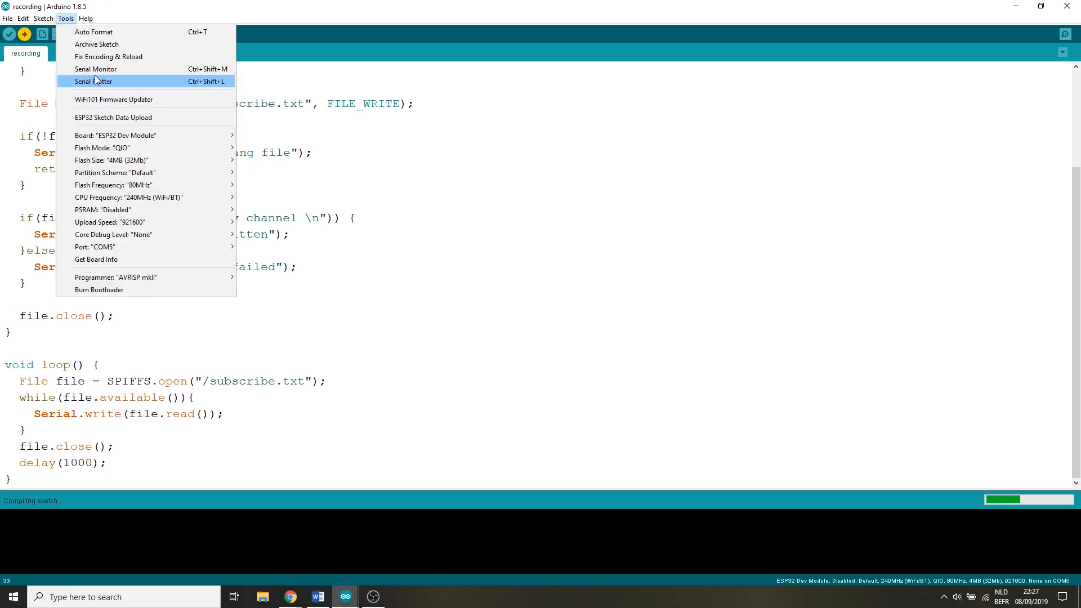
left_click(95, 68)
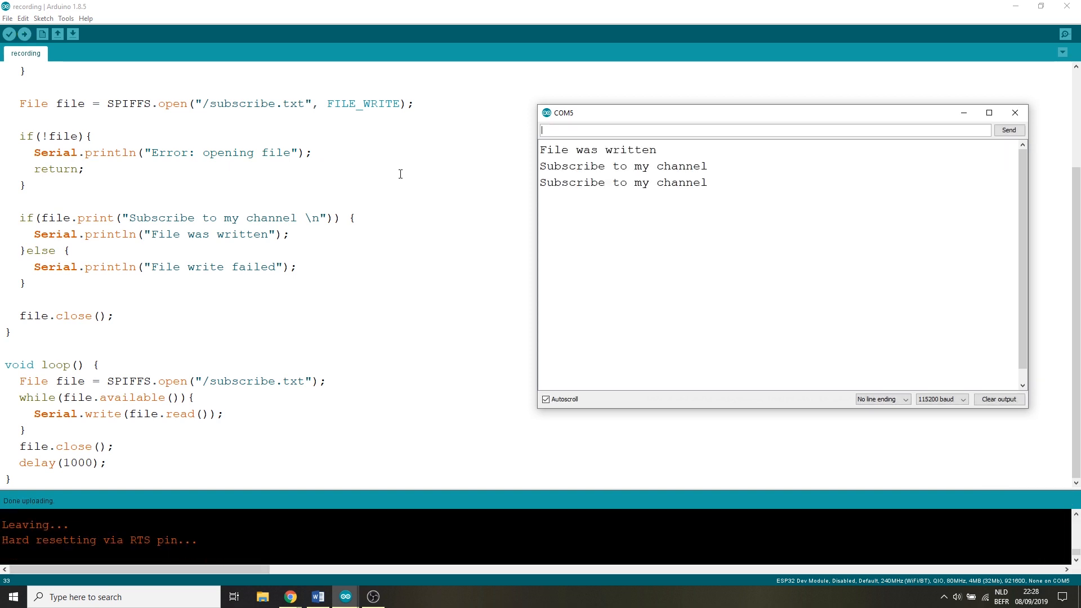
left_click(1014, 113)
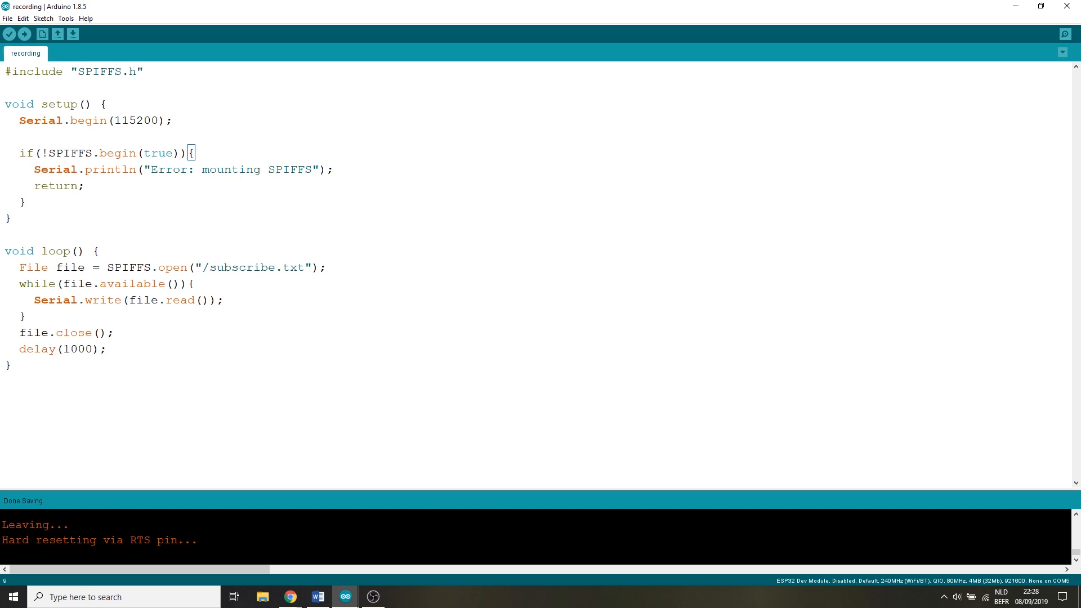
Delete the file-writing block from setup() and upload the read-only sketch.
left_click(28, 201)
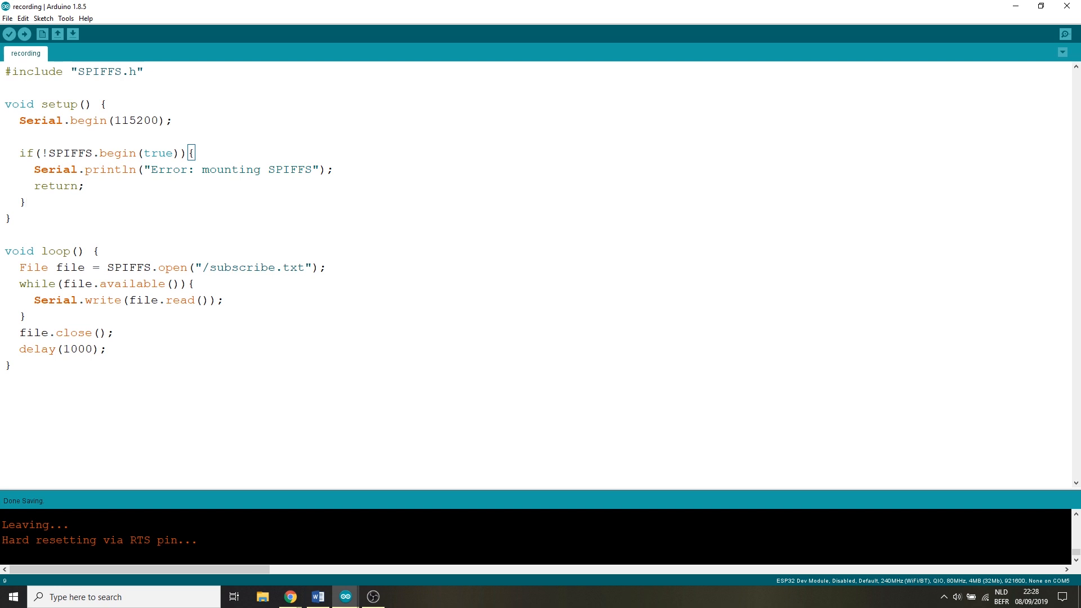
left_click(28, 202)
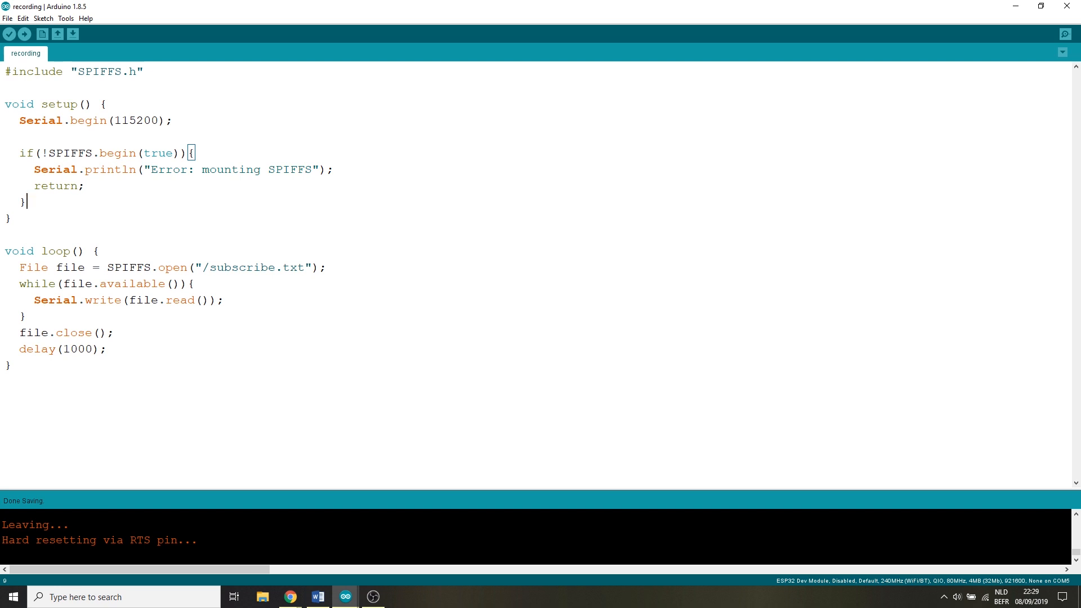
left_click(24, 34)
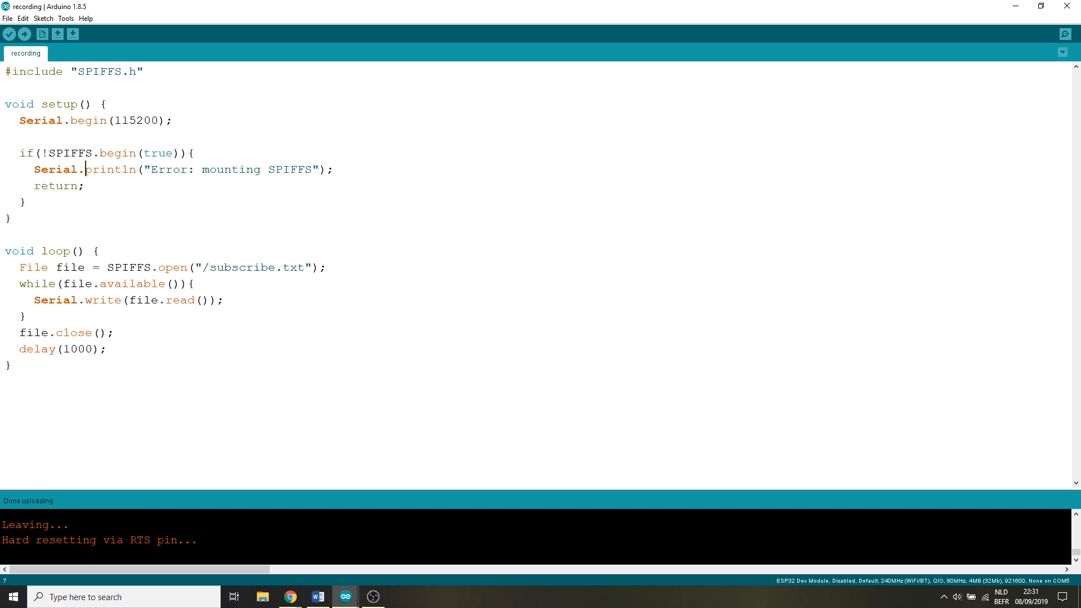
left_click(66, 18)
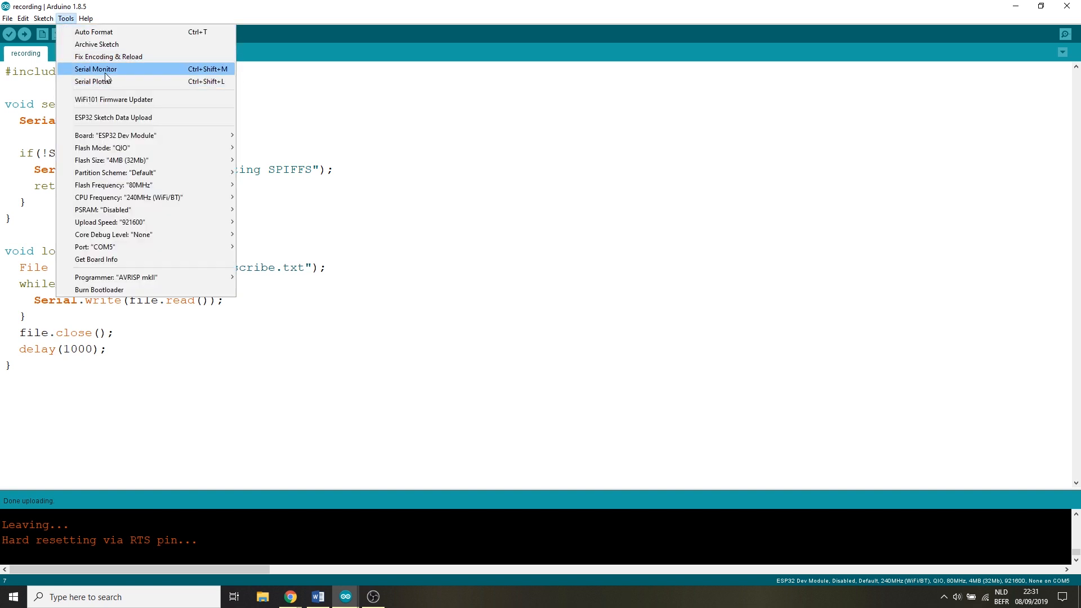
left_click(95, 69)
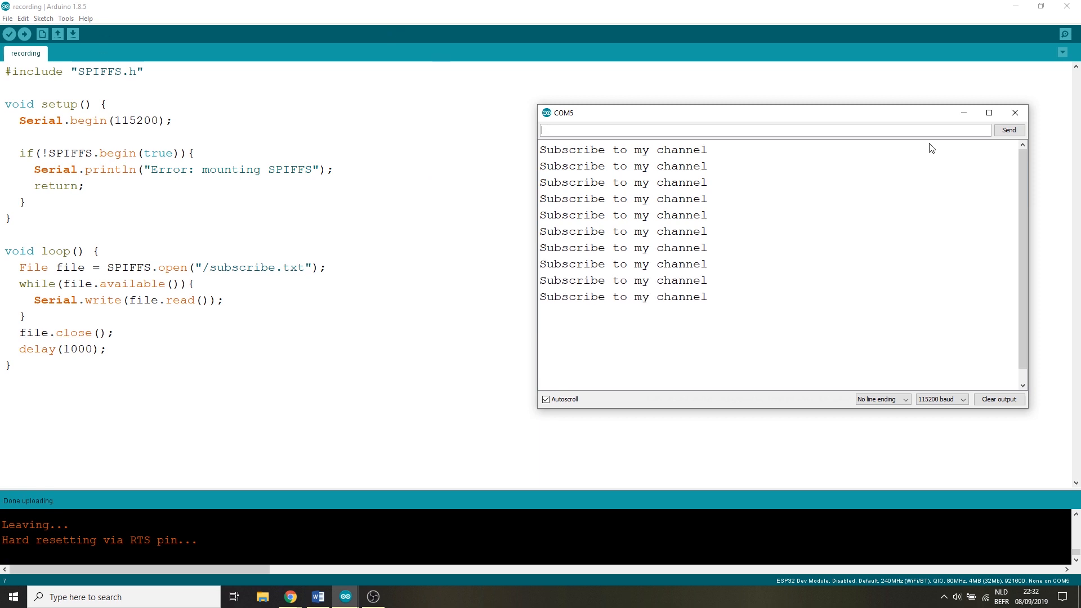
left_click(1014, 113)
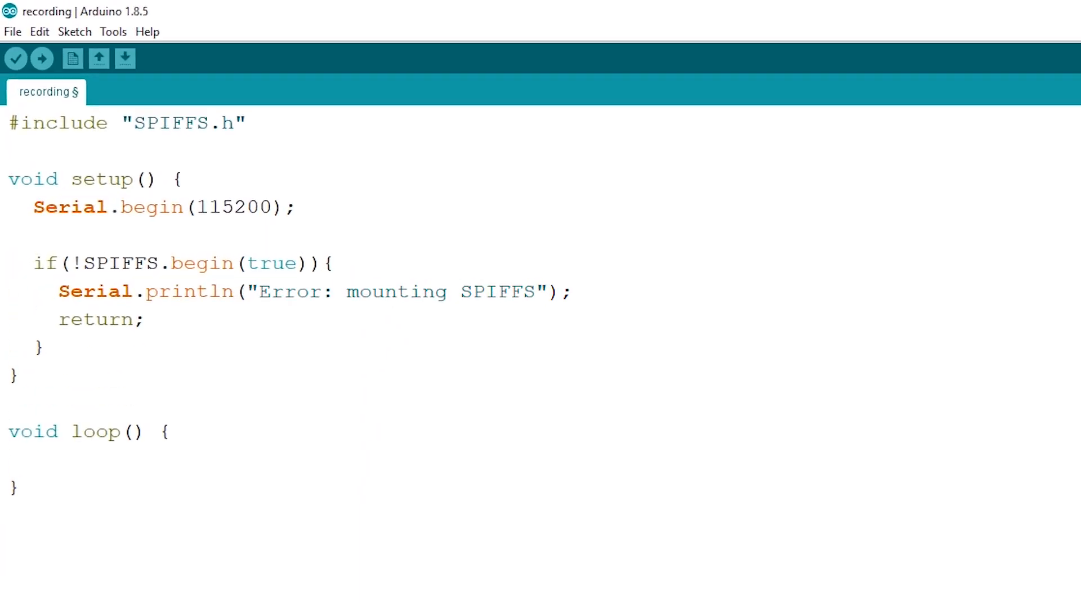
Add File root = SPIFFS.open("/") and a while(file) loop that prints stored file names.
type("File root = SPIFFS.open(\"/\");")
type("File file = root.openNextFile();")
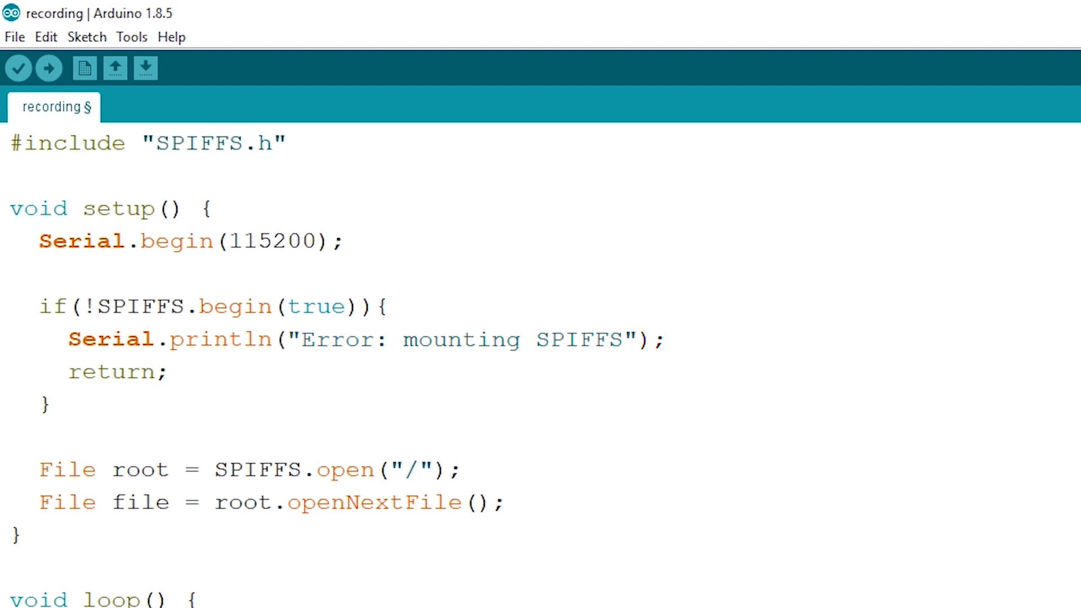
scroll("down", 3)
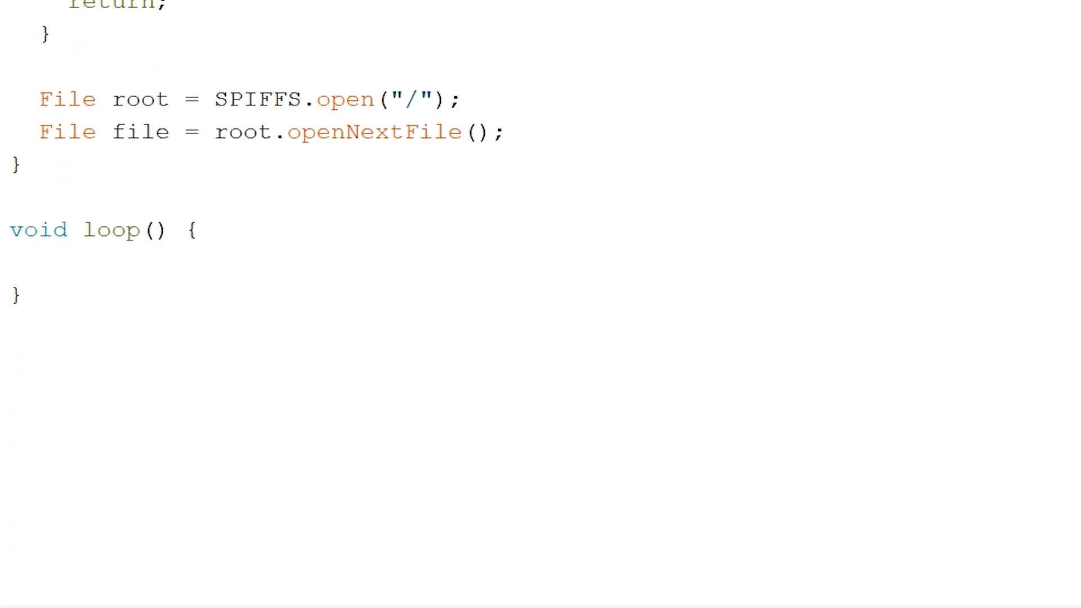
type("while(file){")
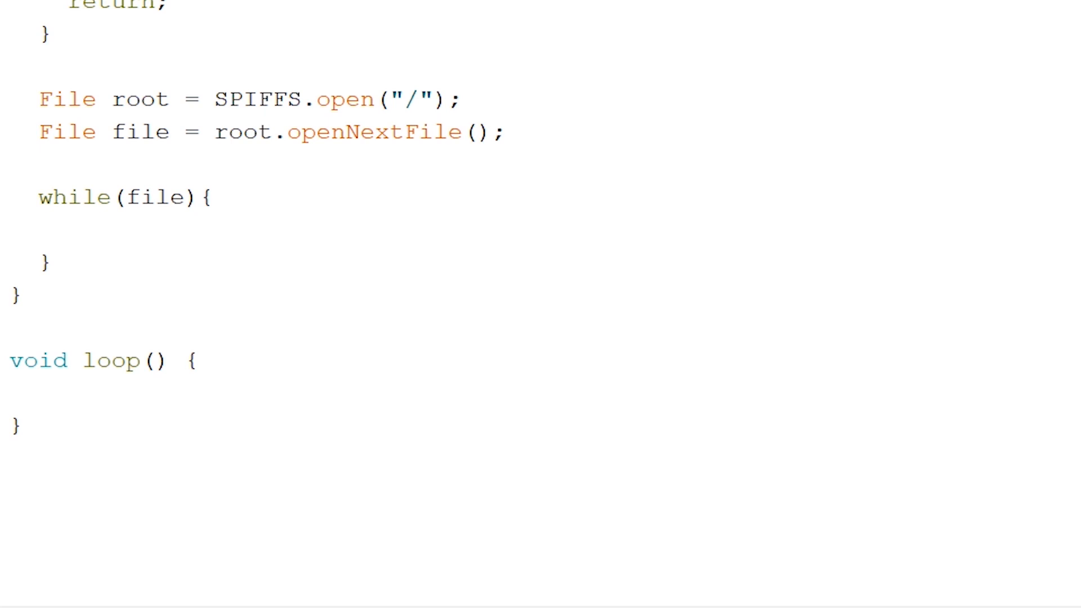
left_click(68, 230)
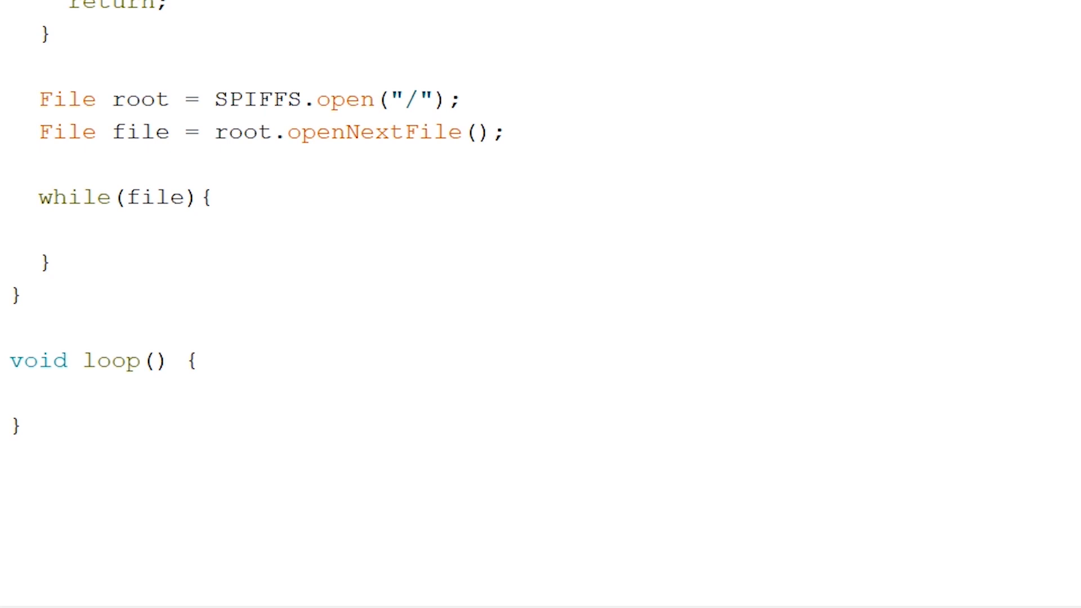
left_click(67, 229)
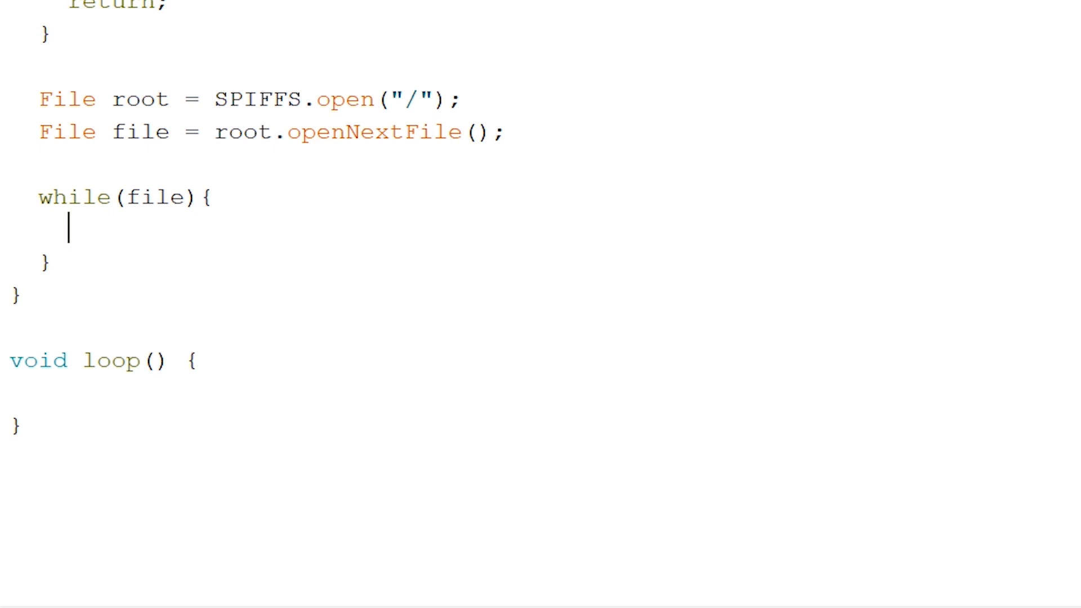
left_click(66, 18)
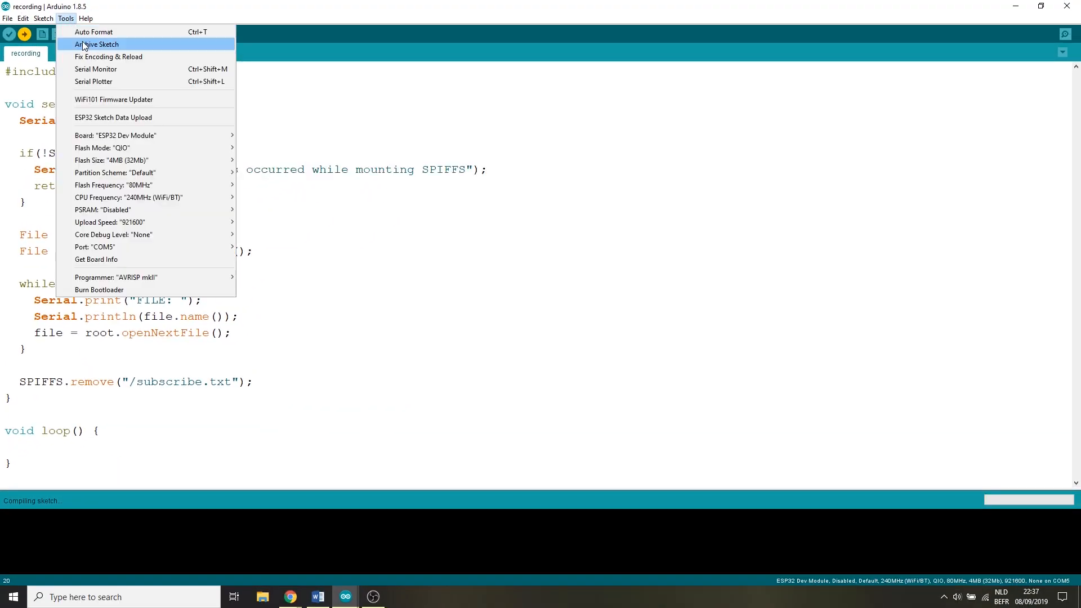
left_click(95, 69)
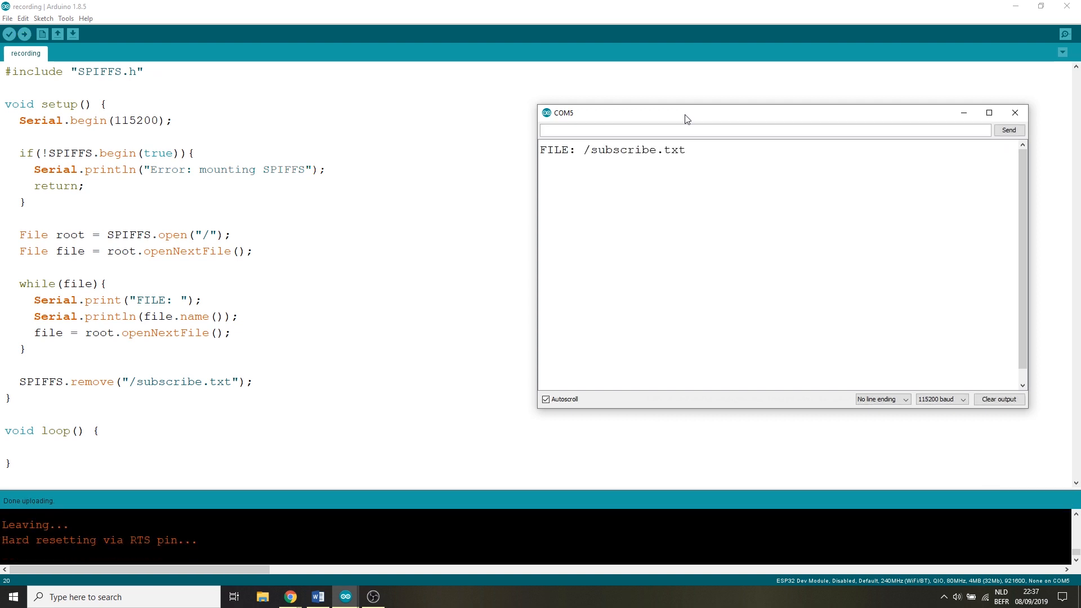
mouse_move(727, 298)
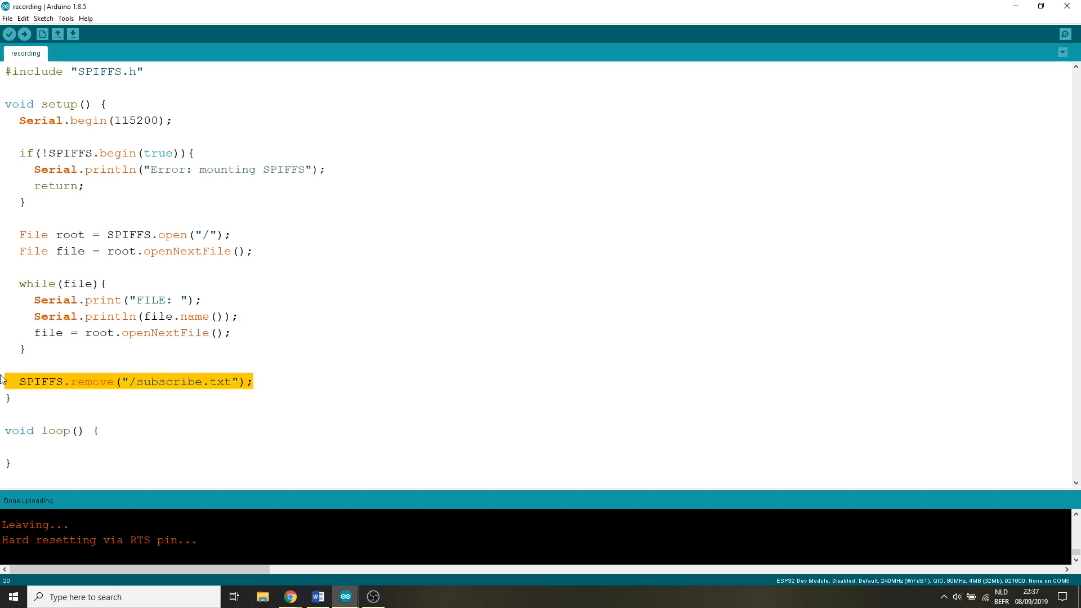
Upload the sketch without the delete line and open the Serial Monitor.
left_click(24, 34)
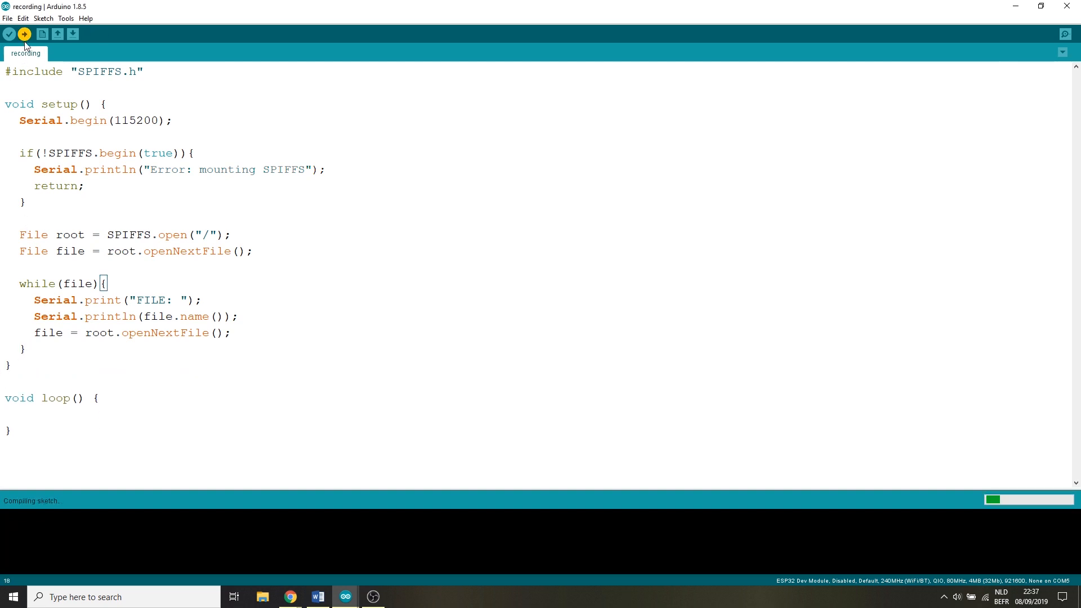
left_click(1065, 34)
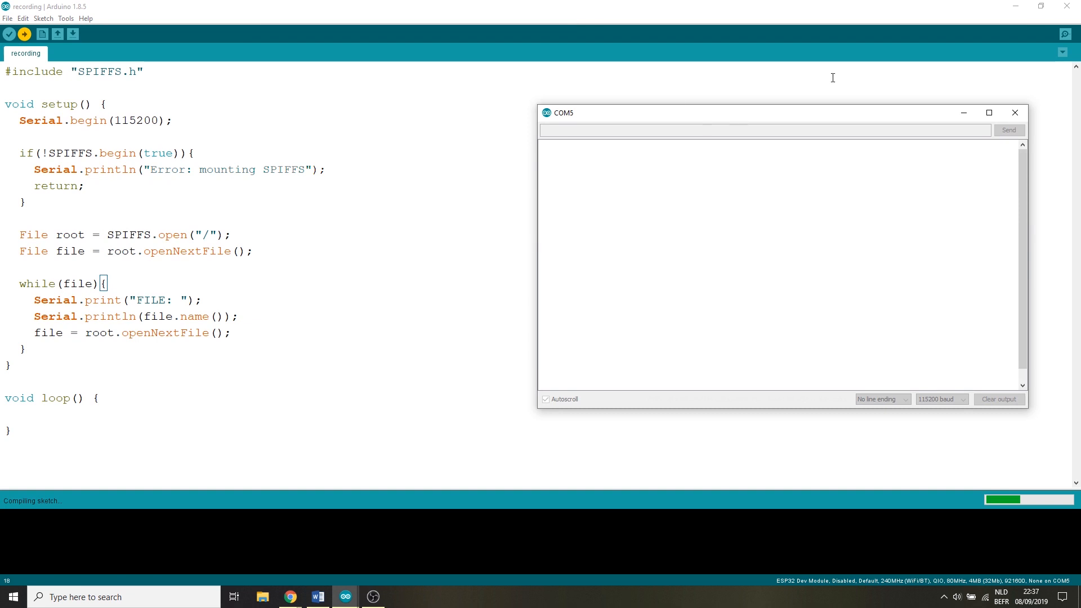